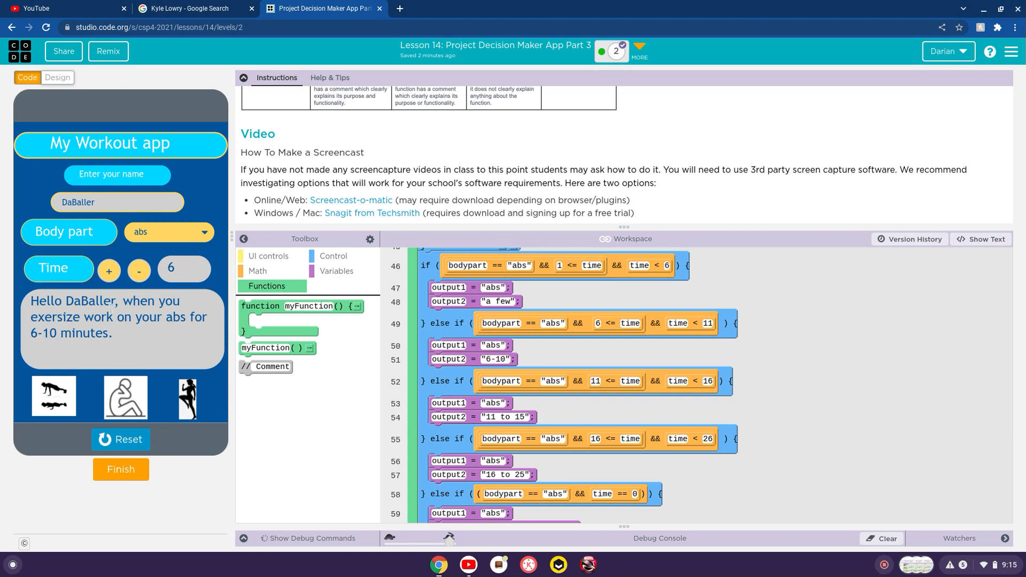
- Raise the abs time from 6 to 11 so the message shows 11 to 15 minutes
click(109, 271)
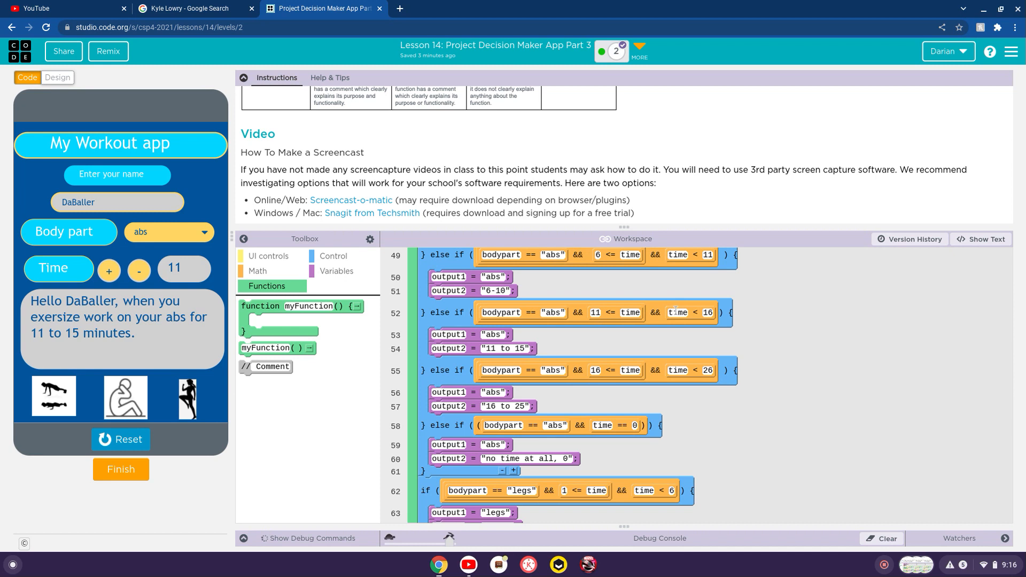
- Increase time to 18 so the app reports abs for 16 to 25 minutes
click(109, 272)
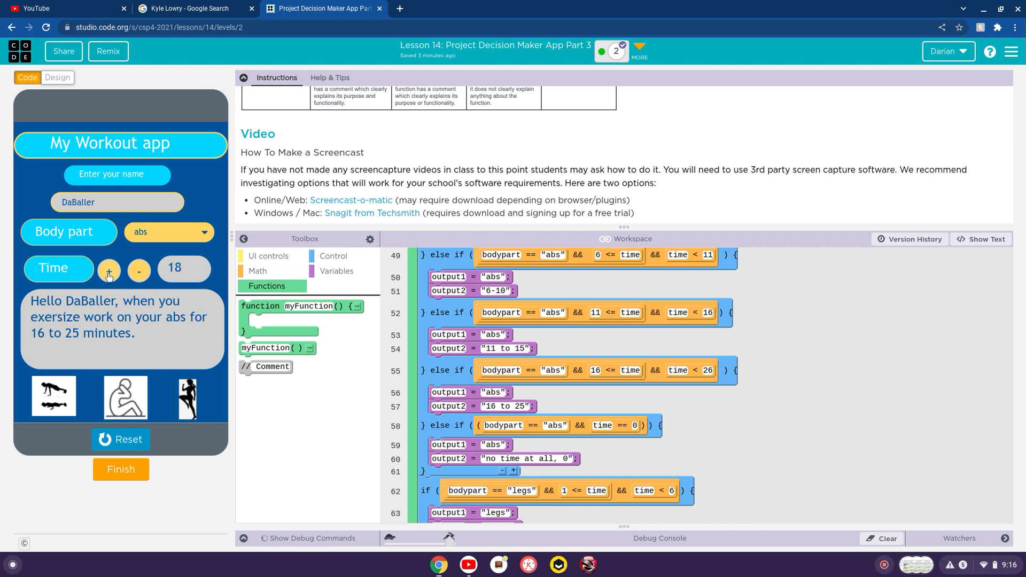
- Lower time back to 16, keeping the 16 to 25 minutes abs message
click(139, 270)
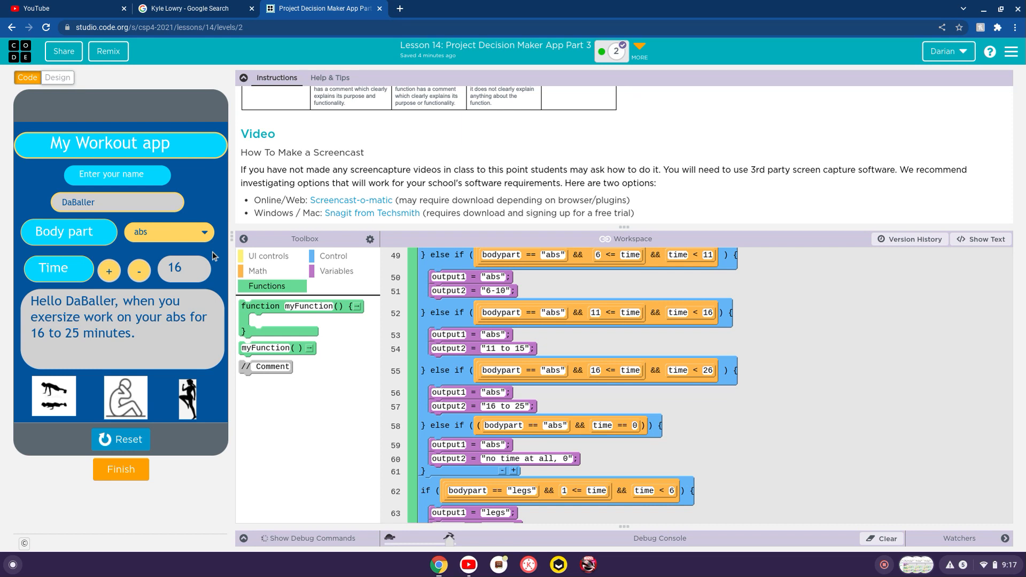